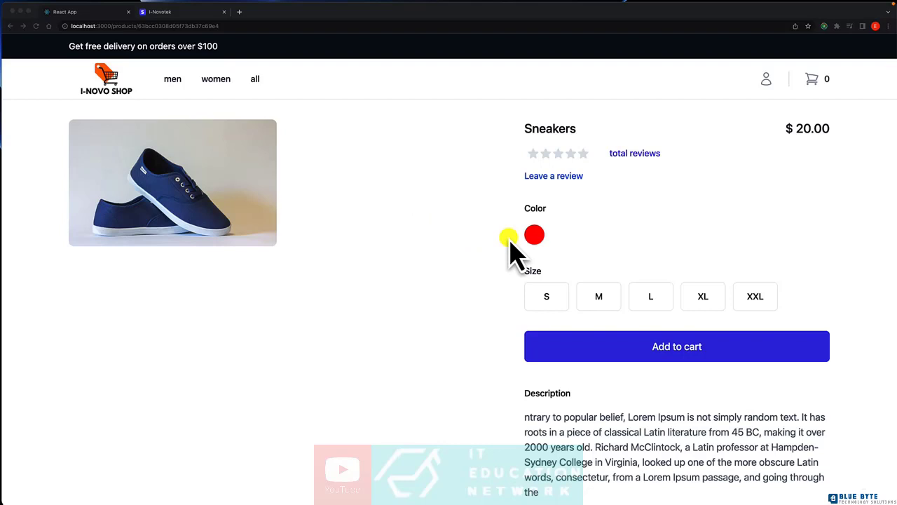
Step: Delete the '//empty cart items' comment and its localStorage.removeItem line from placeOrderHandler
click(509, 235)
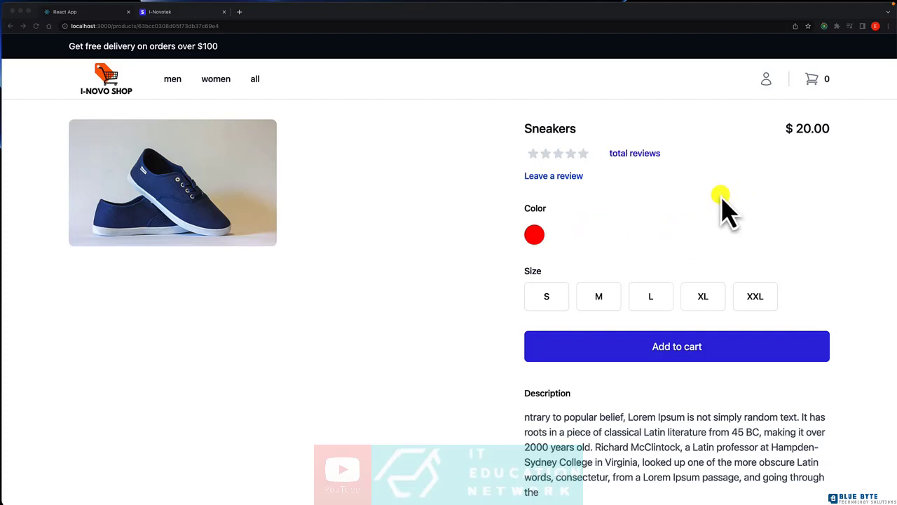
mouse_move(606, 272)
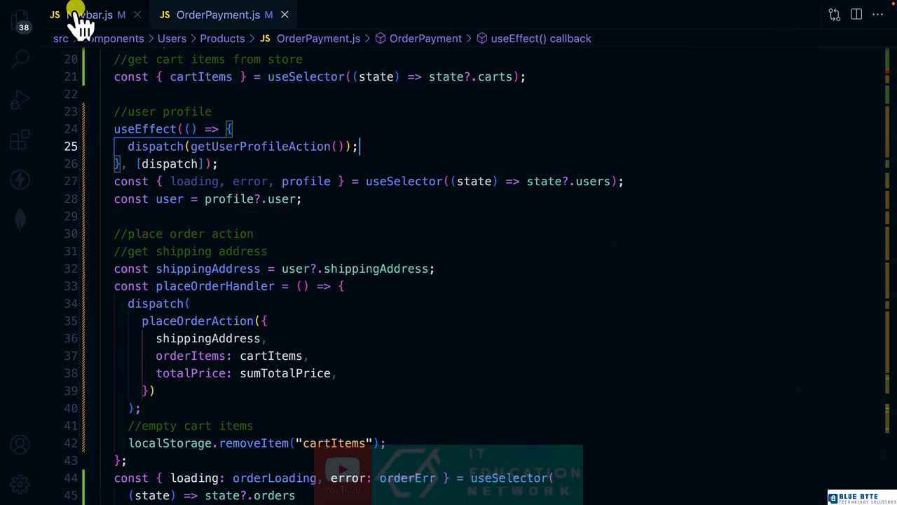
scroll(down, 3)
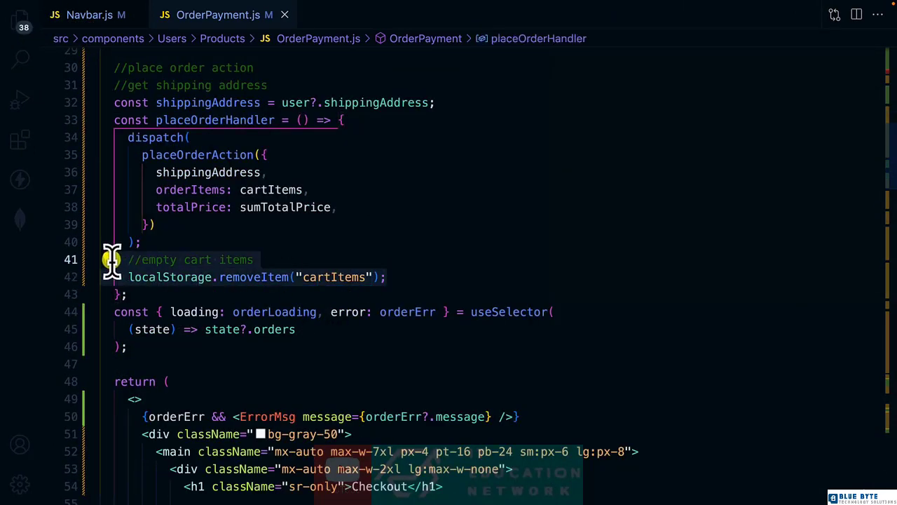
key(Delete)
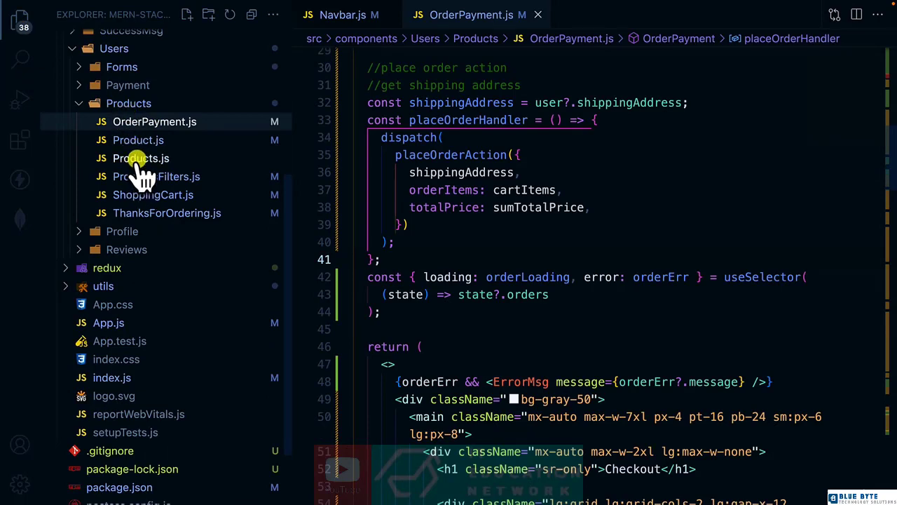
Step: Open Product.js and add console.log(product) after the product store read at line 112
click(138, 139)
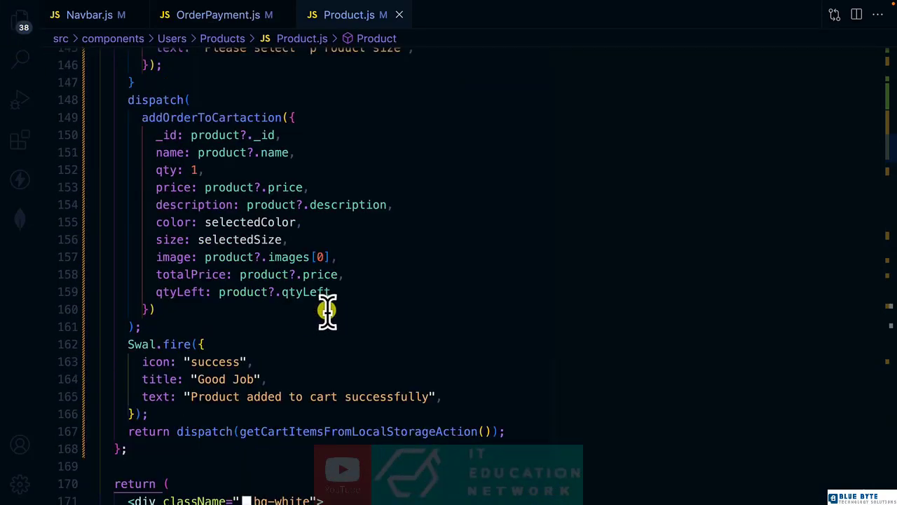
scroll(down, 3)
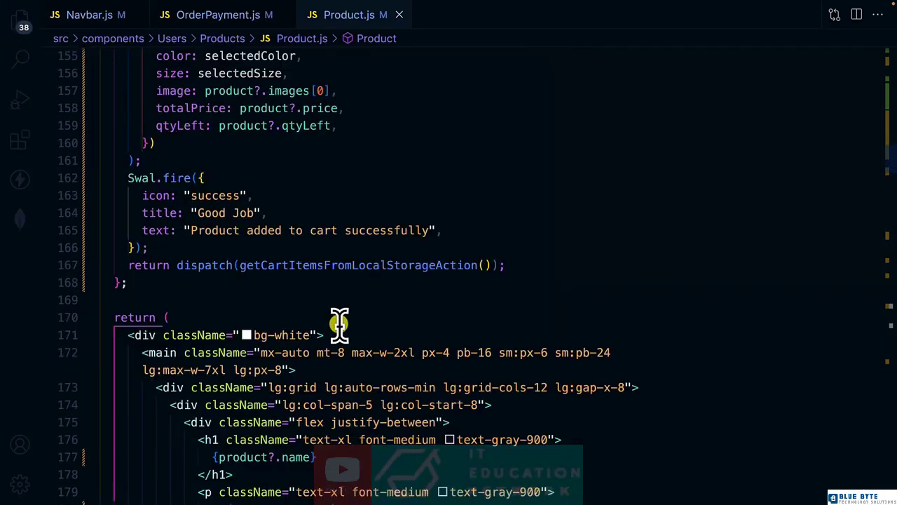
scroll(up, 3)
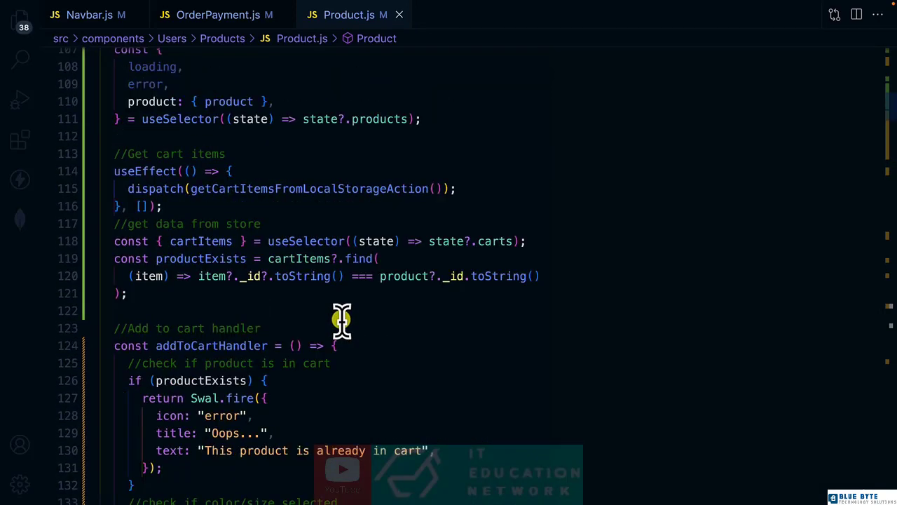
scroll(up, 3)
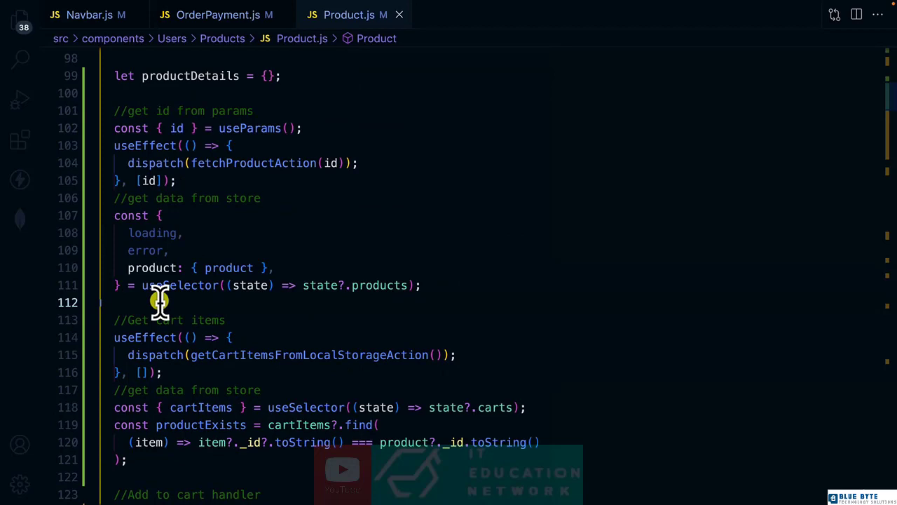
text(log)
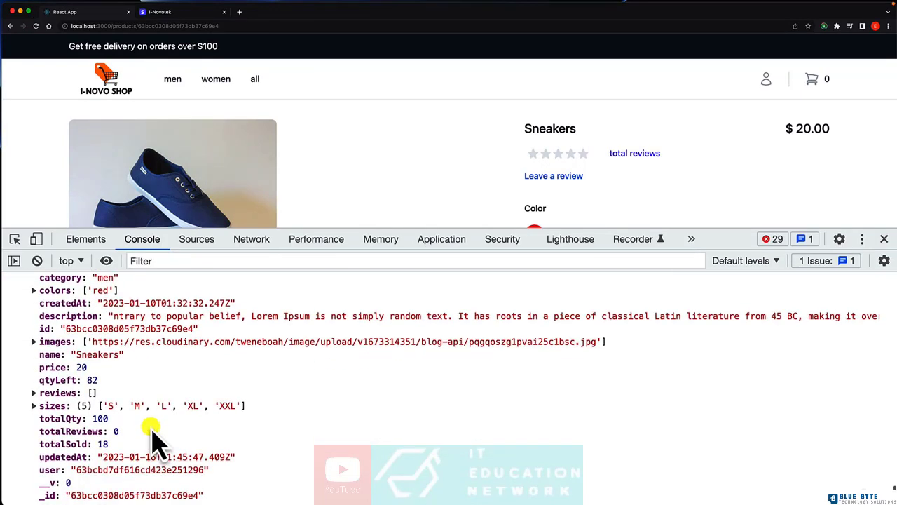
Step: Scroll through the Console's logged Sneakers product object to inspect qtyLeft: 82
scroll(down, 3)
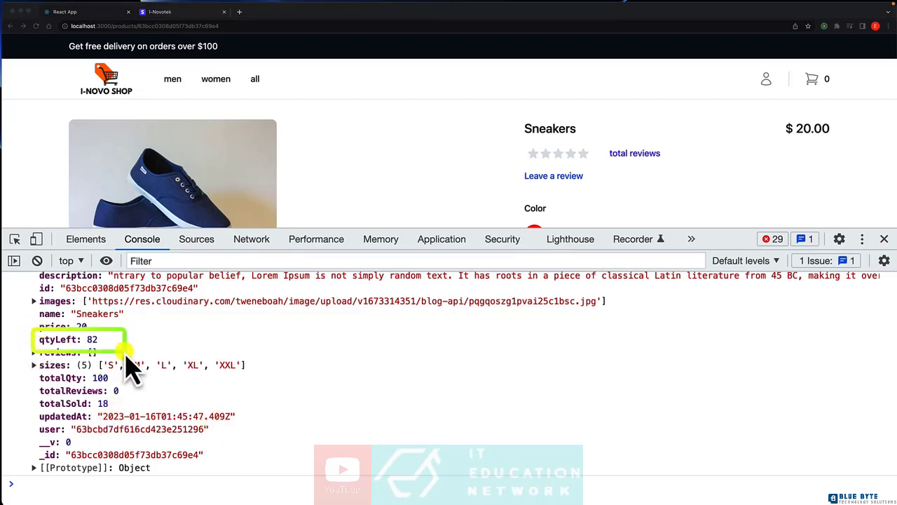
mouse_move(745, 177)
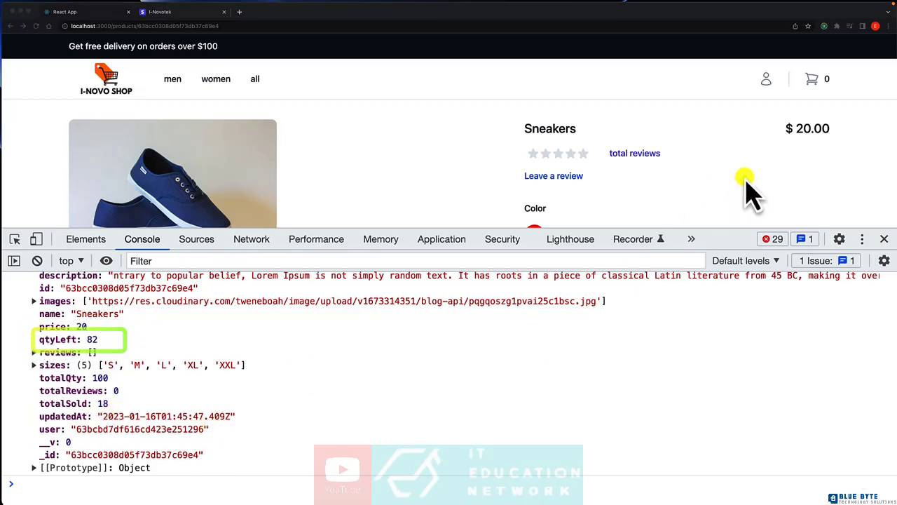
scroll(down, 3)
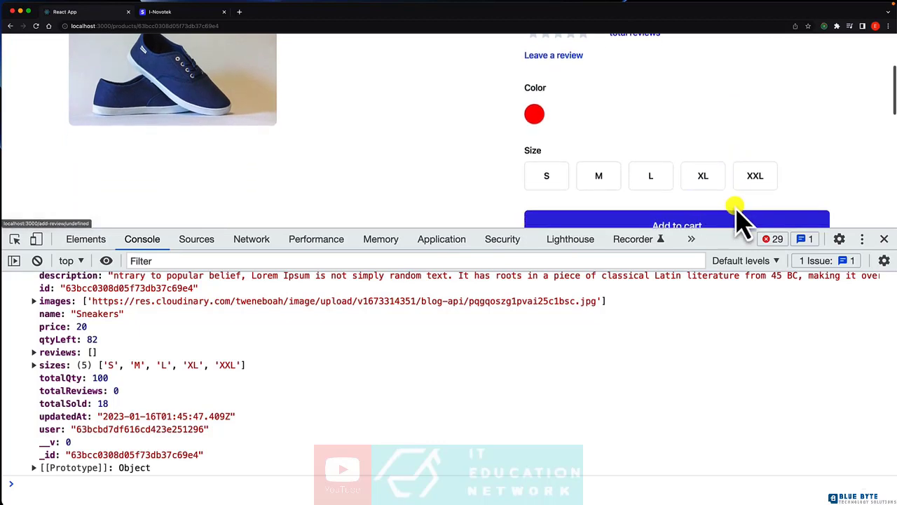
scroll(up, 3)
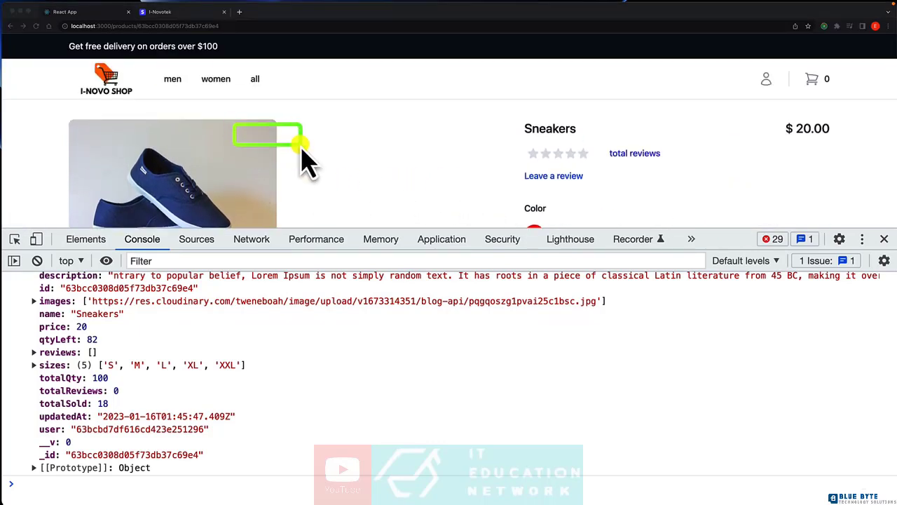
scroll(down, 3)
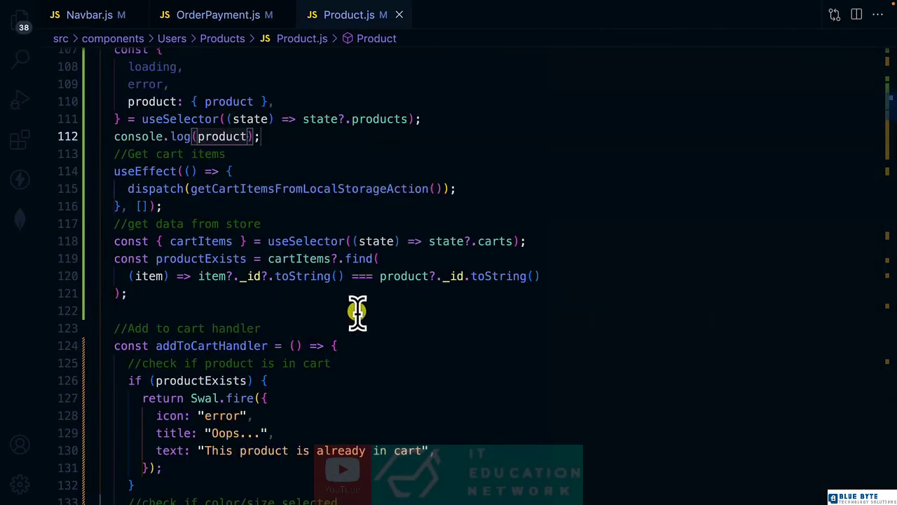
Step: Scroll down Product.js and cut the Add to cart button, leaving its comment
scroll(down, 3)
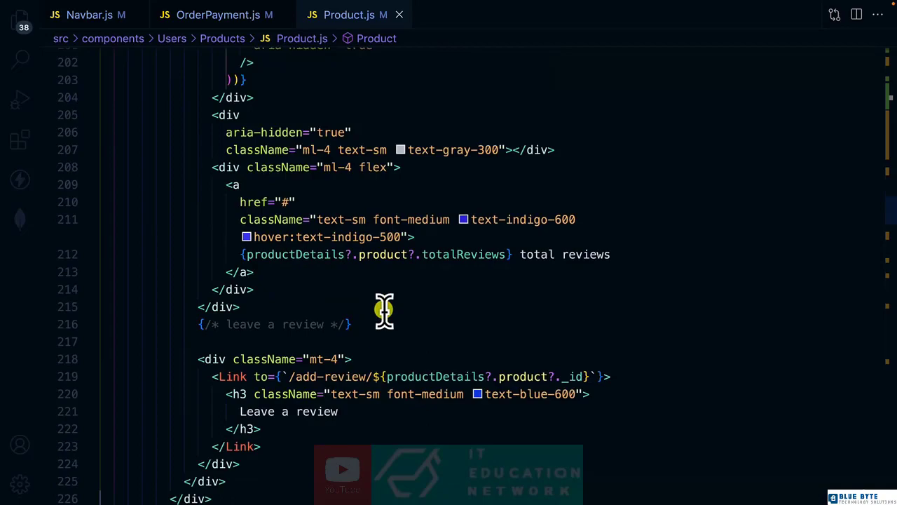
scroll(down, 3)
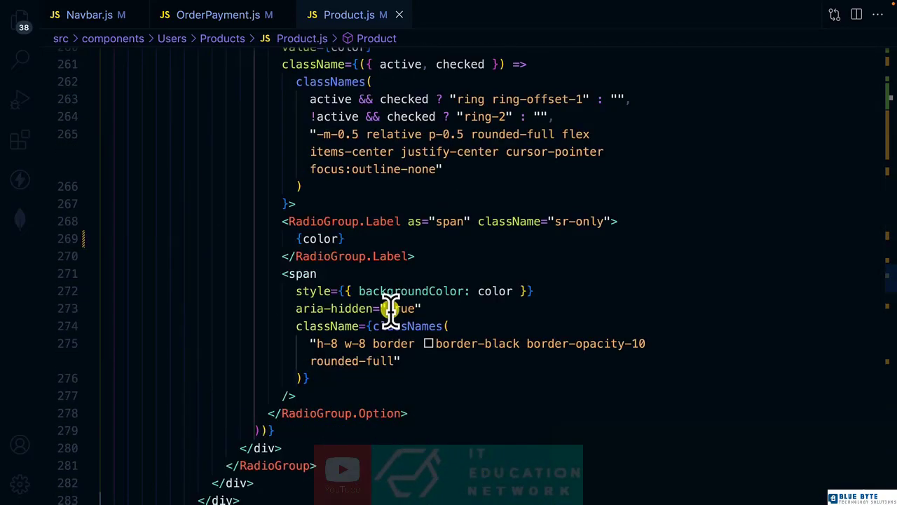
scroll(down, 3)
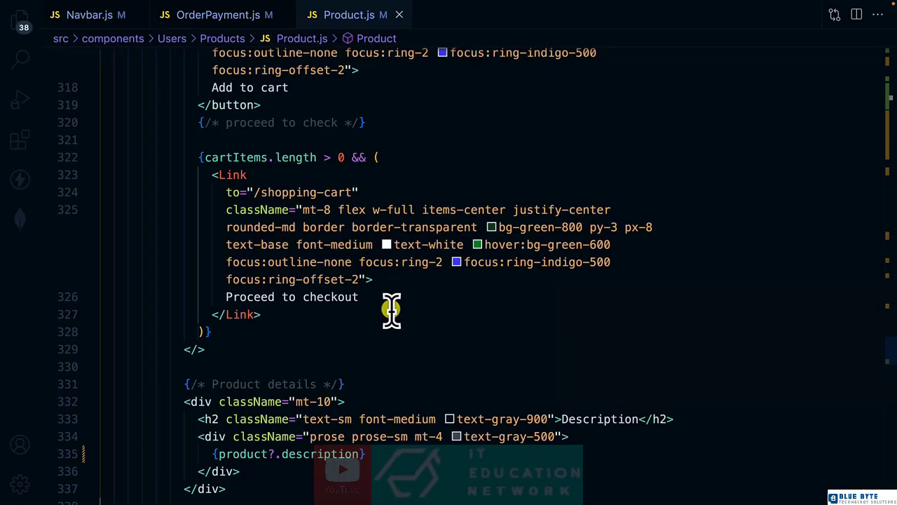
scroll(down, 3)
text(Add T)
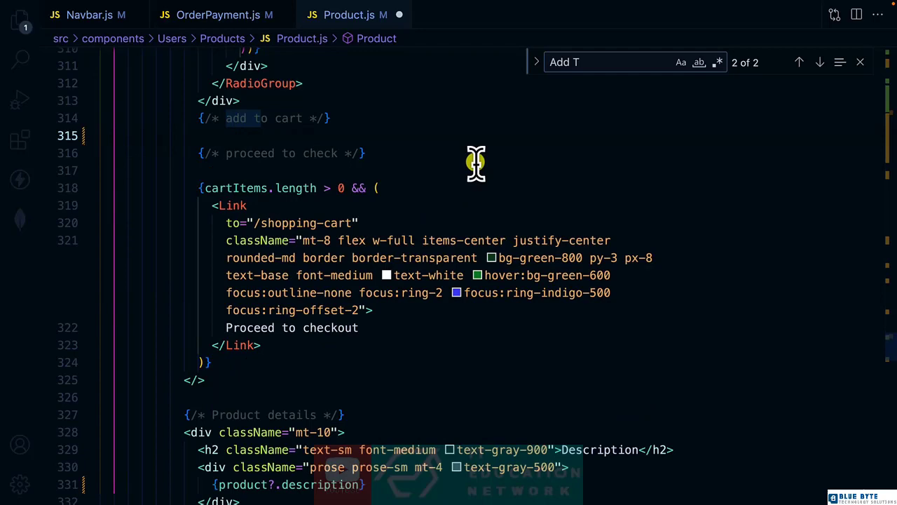
Step: Wrap two Add to cart buttons in a product?.qtyLeft <= 0 conditional and save
text(product?.})
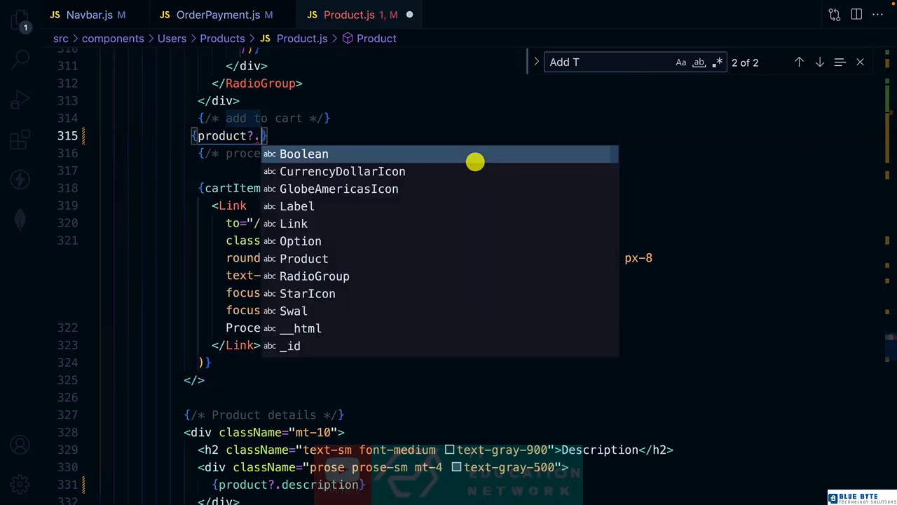
text(qtyLeft <=0 ?  <button)
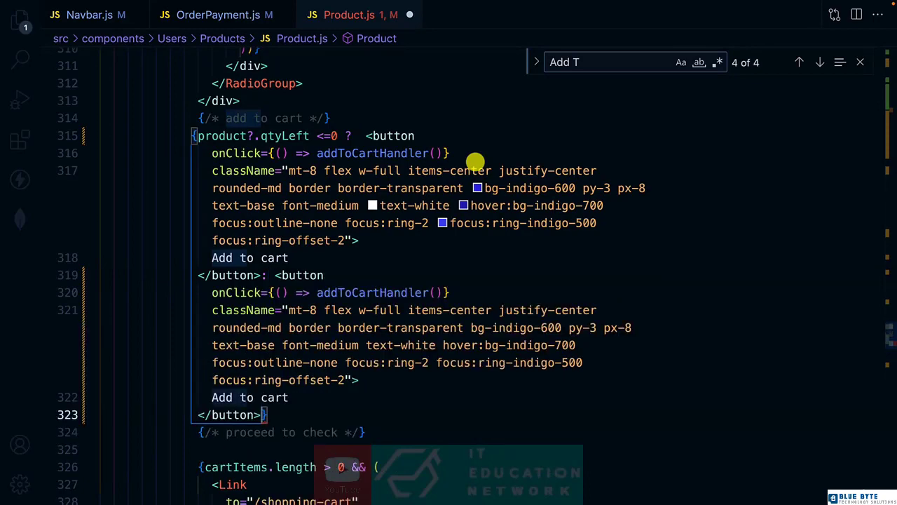
key(ctrl+s)
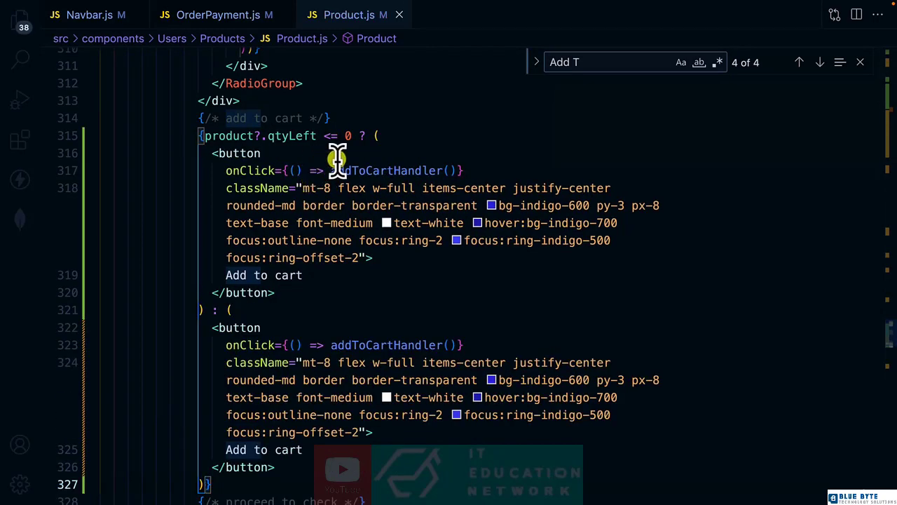
mouse_move(221, 170)
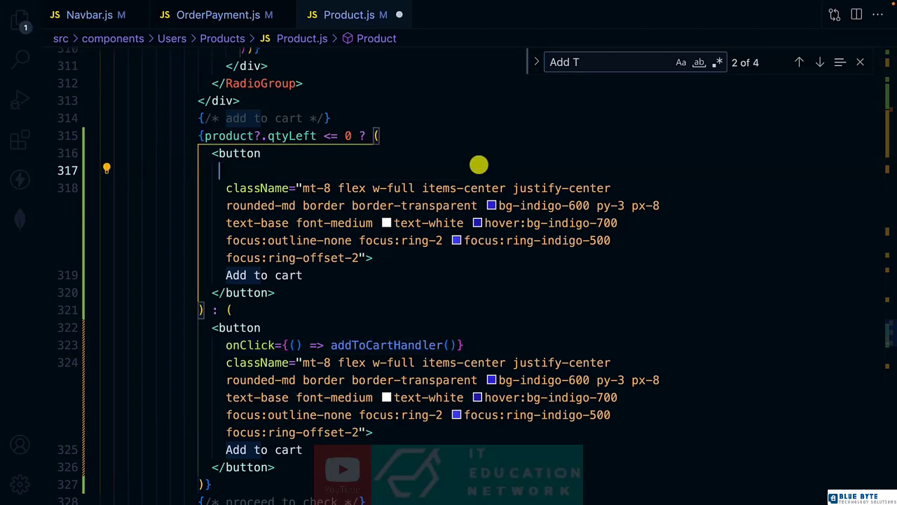
Step: Make the zero-stock button disabled, bg-gray-600, hover-free, with style cursor 'not-allowed'
text(disabled)
text(style={)
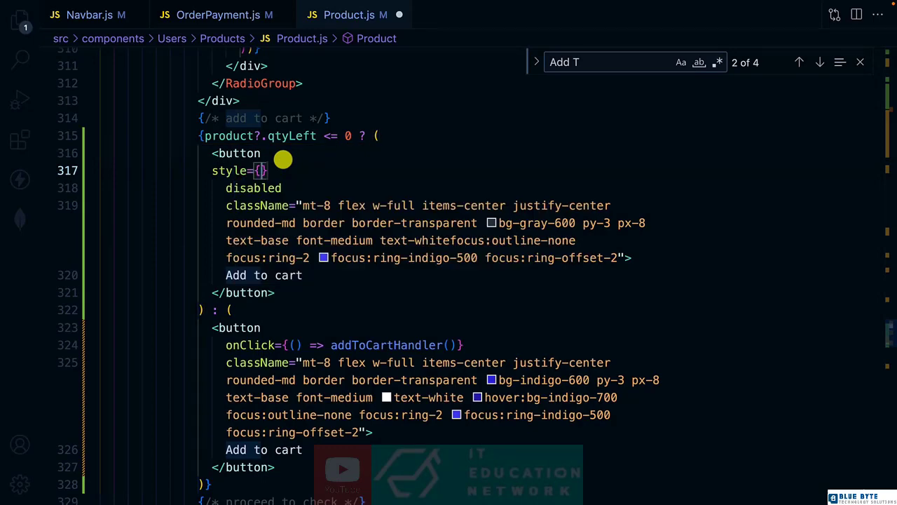
text(cursor:'m)
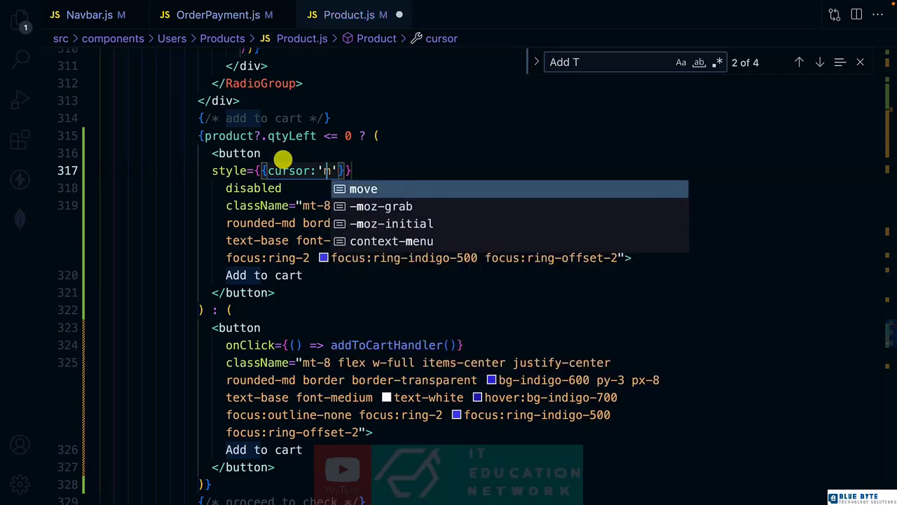
text(n)
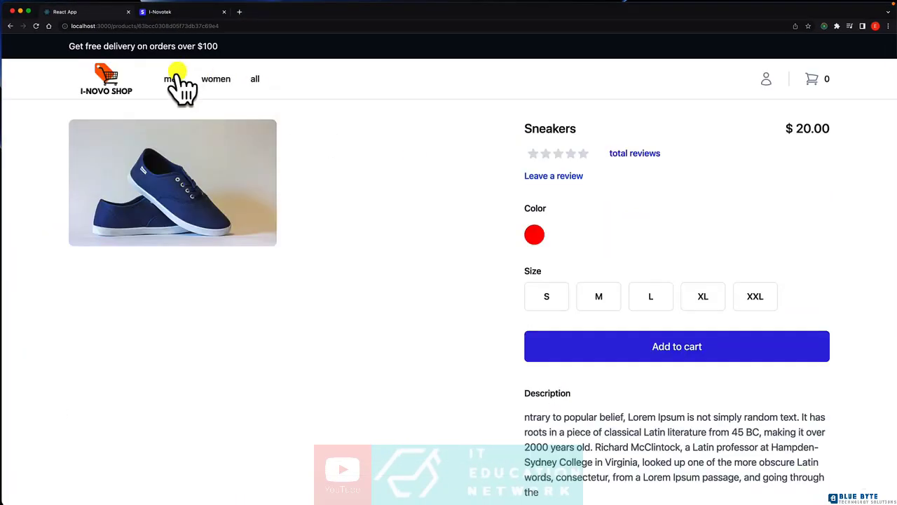
Step: Browse the men's products to the Nike Airforce page and check its dark Add to cart button
click(168, 78)
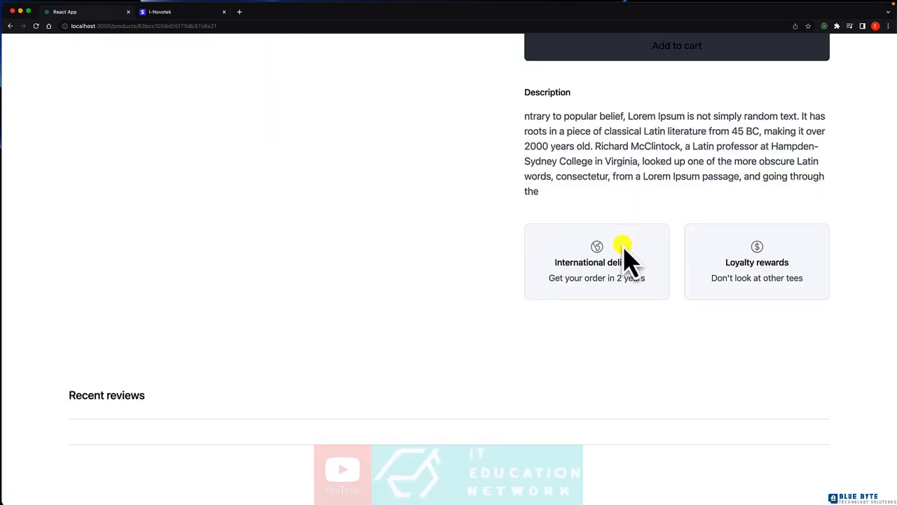
scroll(up, 3)
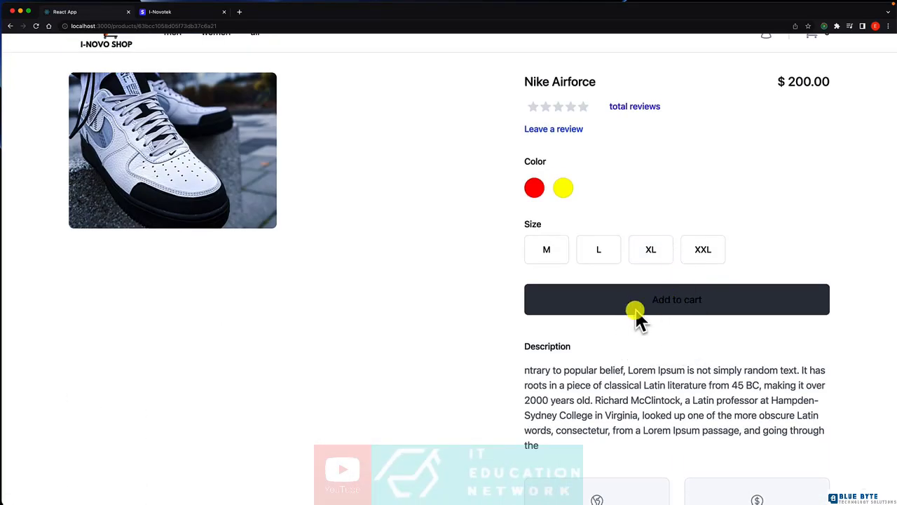